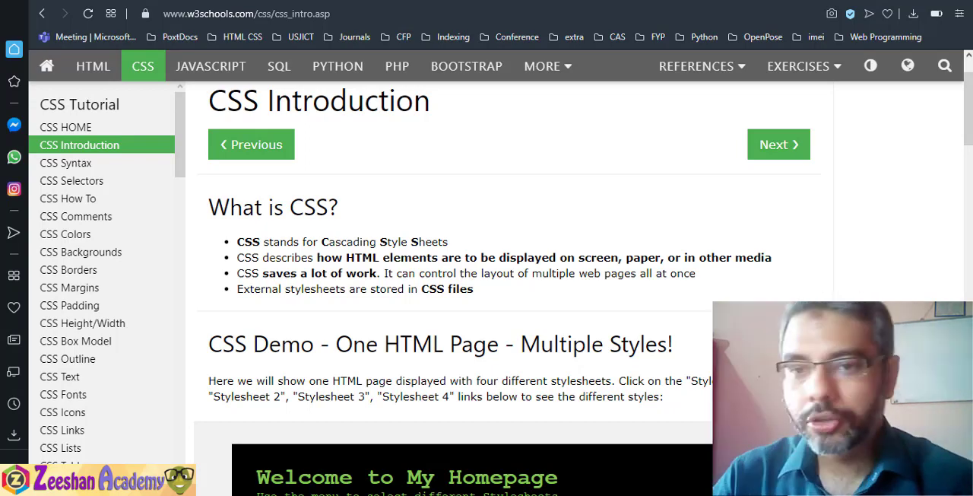
Scroll down to the 'CSS Demo - One HTML Page - Multiple Styles!' section
scroll(down, 3)
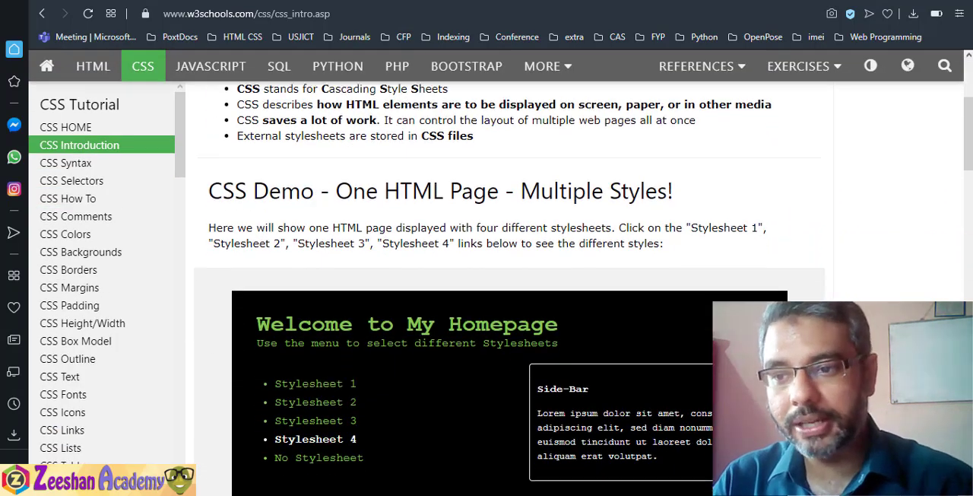
scroll(down, 3)
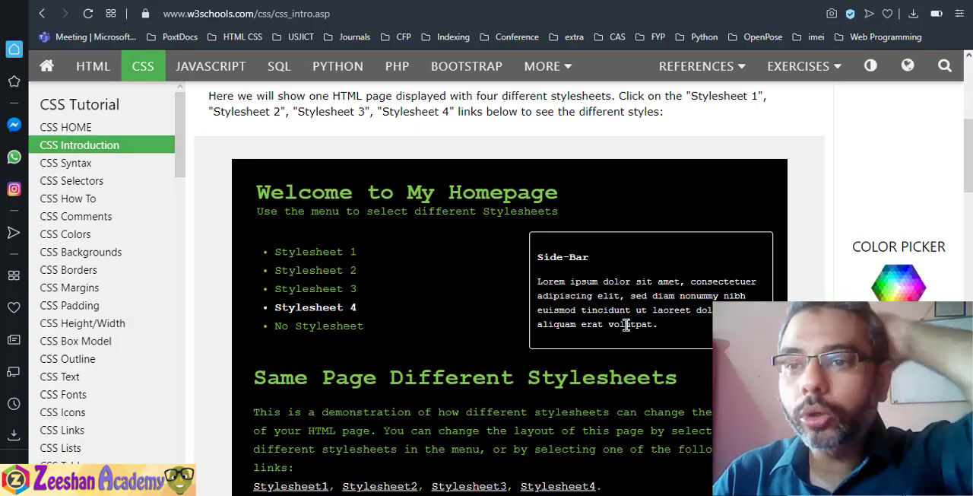
scroll(down, 3)
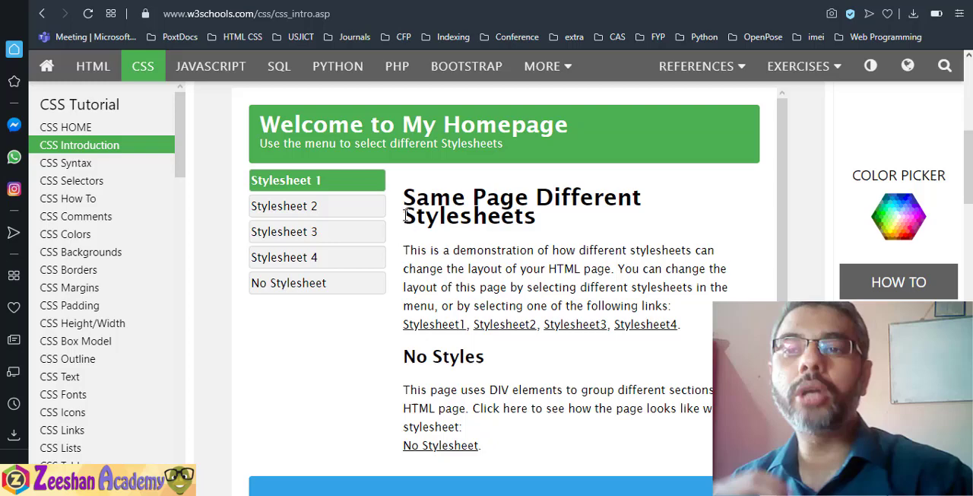
mouse_move(353, 234)
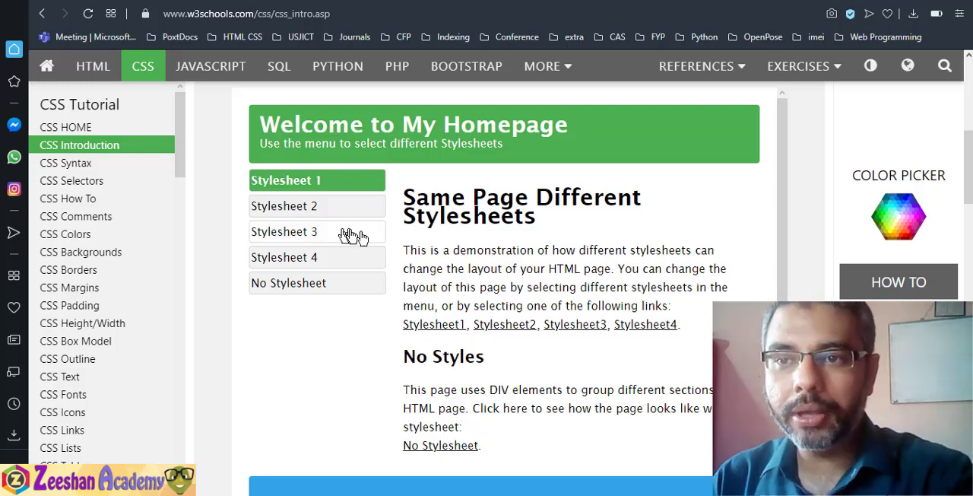
mouse_move(281, 408)
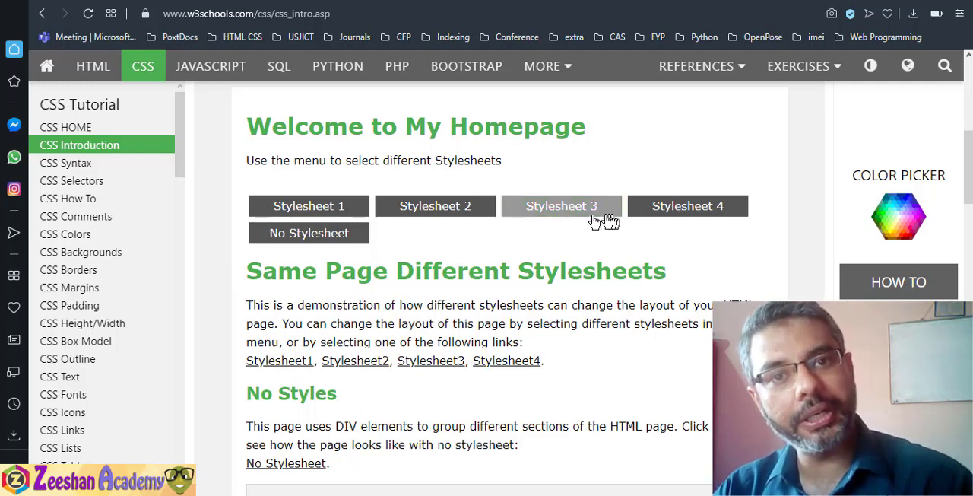
Apply Stylesheet 3 to the demo page and scroll to its Side-Bar section
click(561, 205)
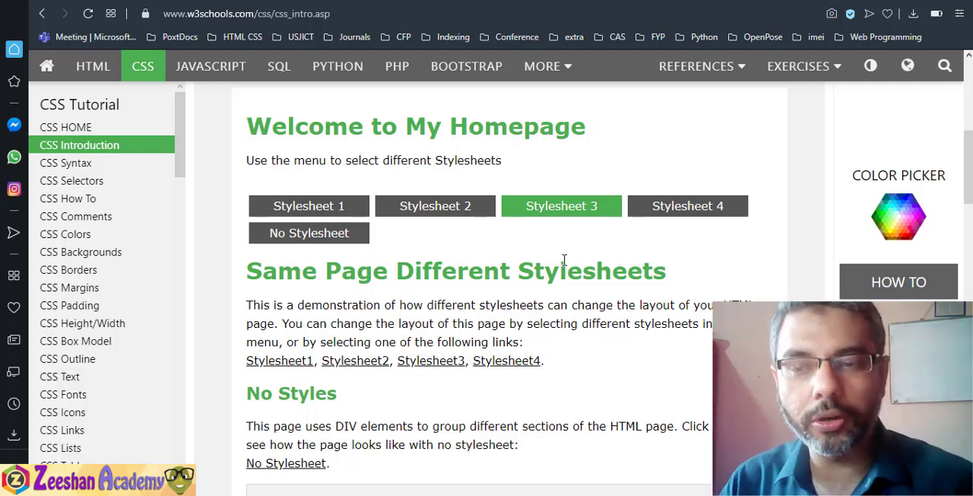
scroll(down, 3)
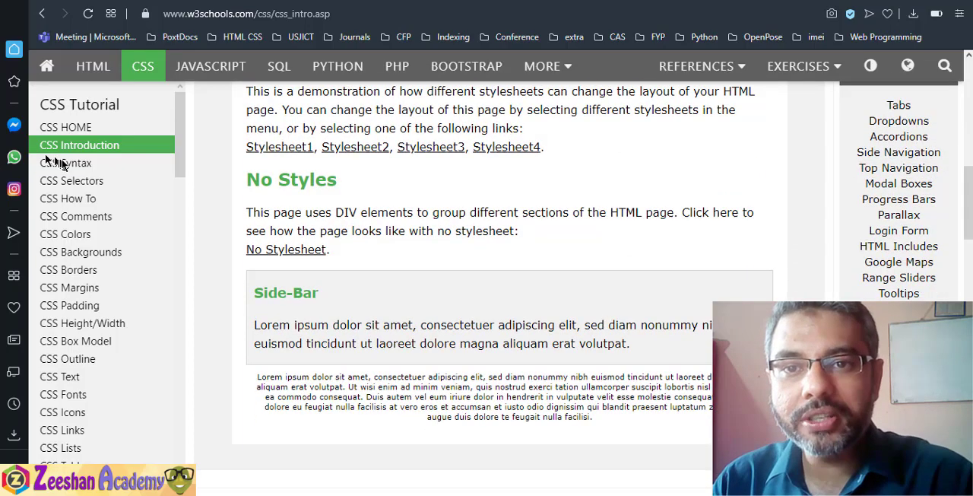
Open the CSS Syntax lesson and scroll to the selector/declaration diagram
click(65, 162)
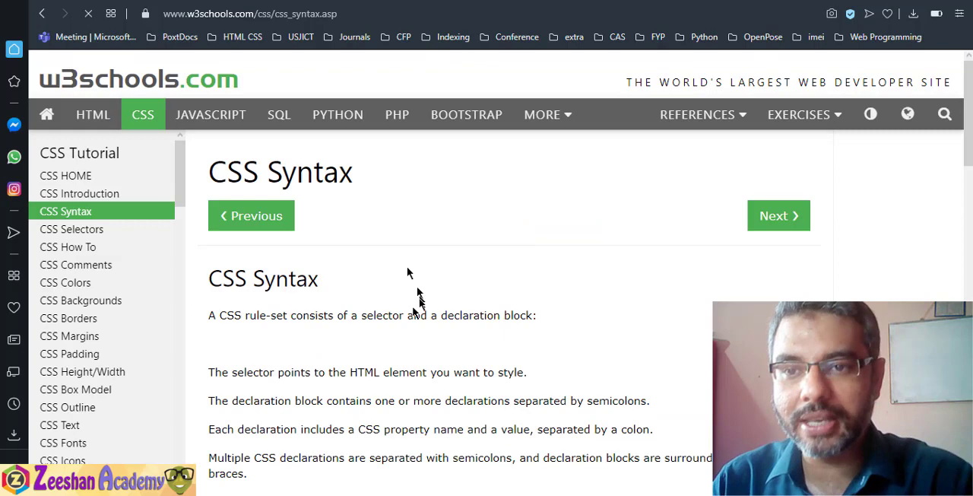
scroll(down, 3)
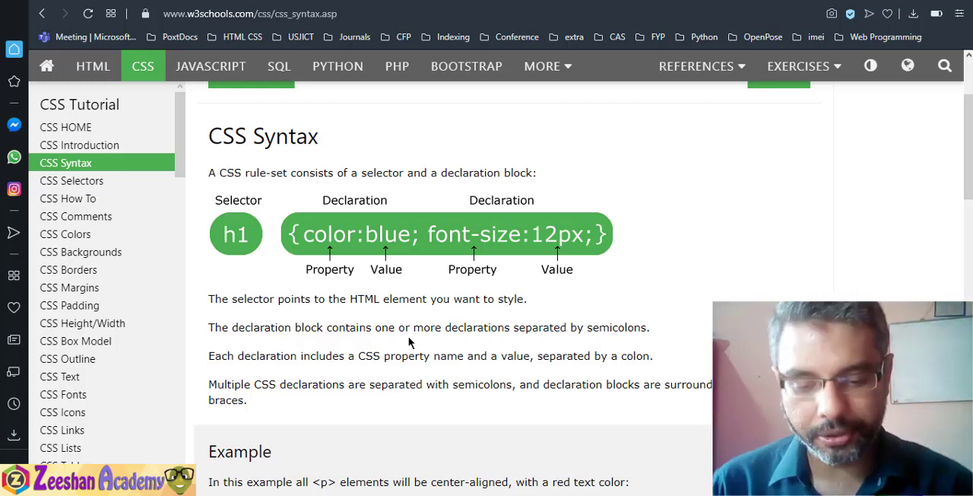
mouse_move(418, 216)
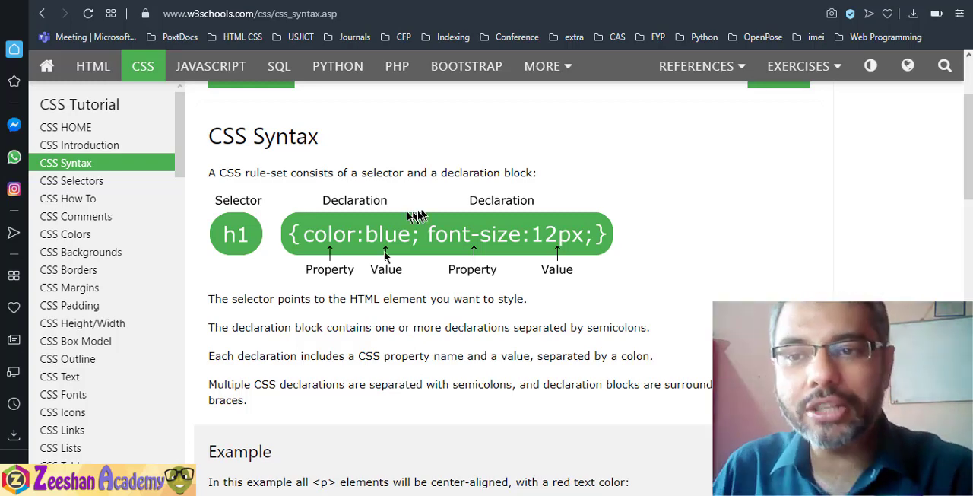
mouse_move(239, 239)
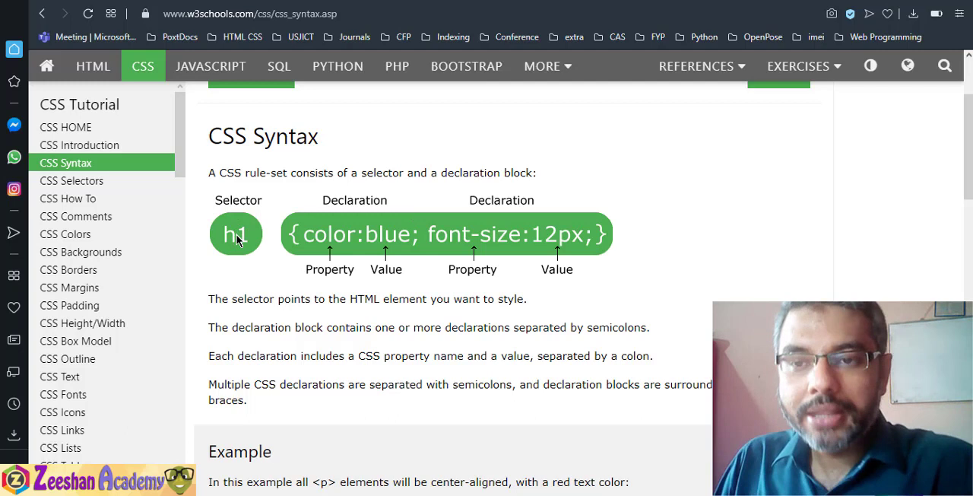
mouse_move(239, 257)
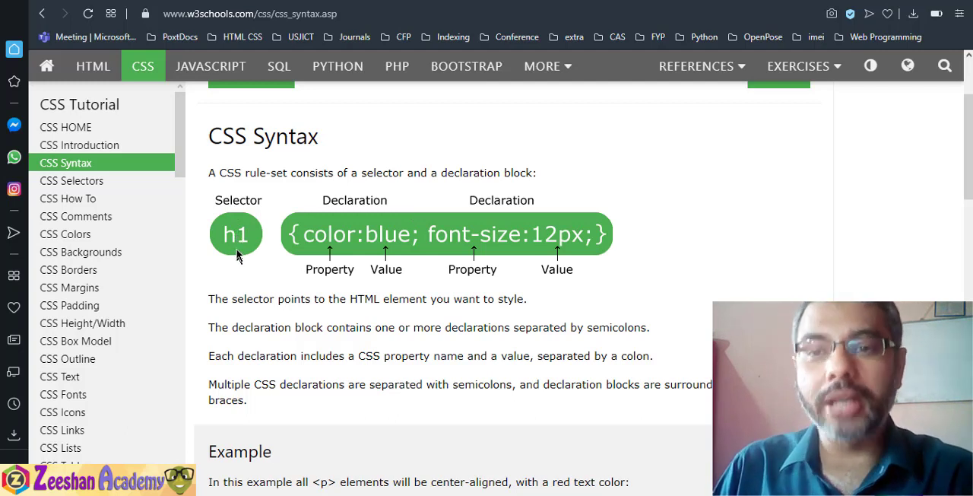
mouse_move(223, 238)
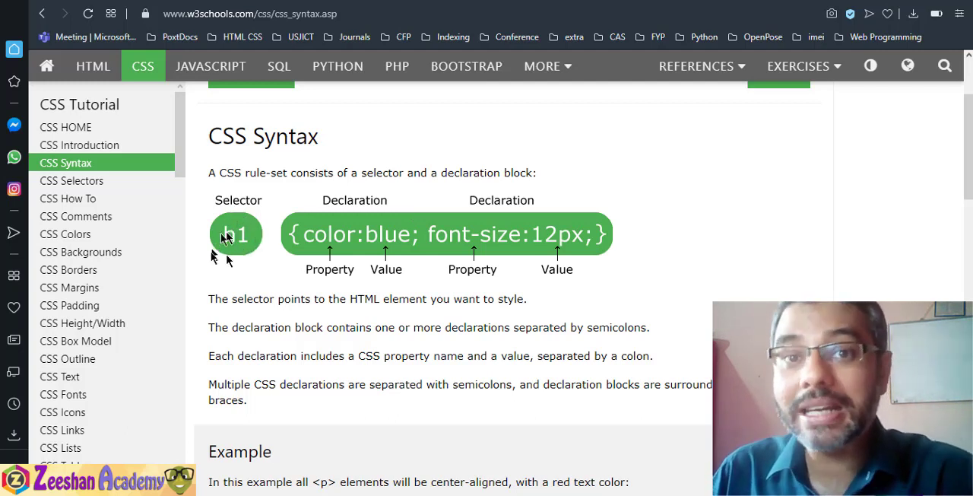
mouse_move(231, 262)
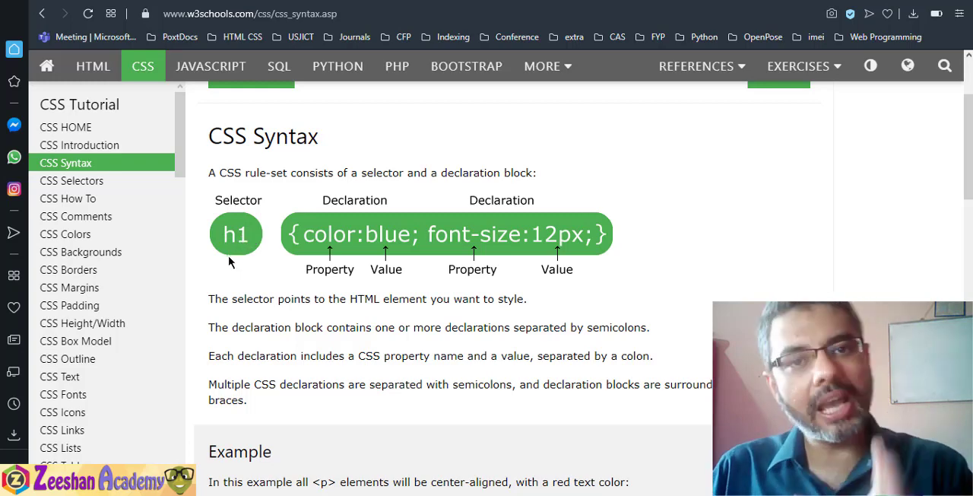
mouse_move(232, 280)
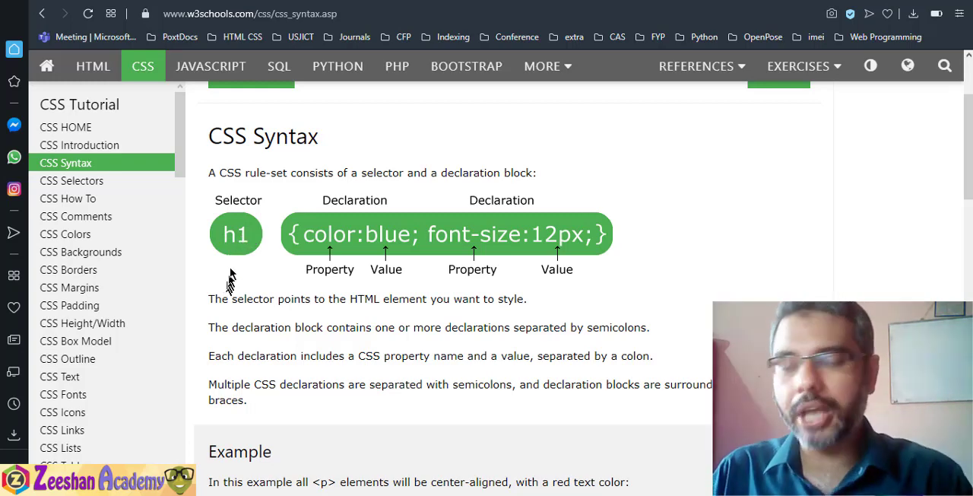
mouse_move(256, 243)
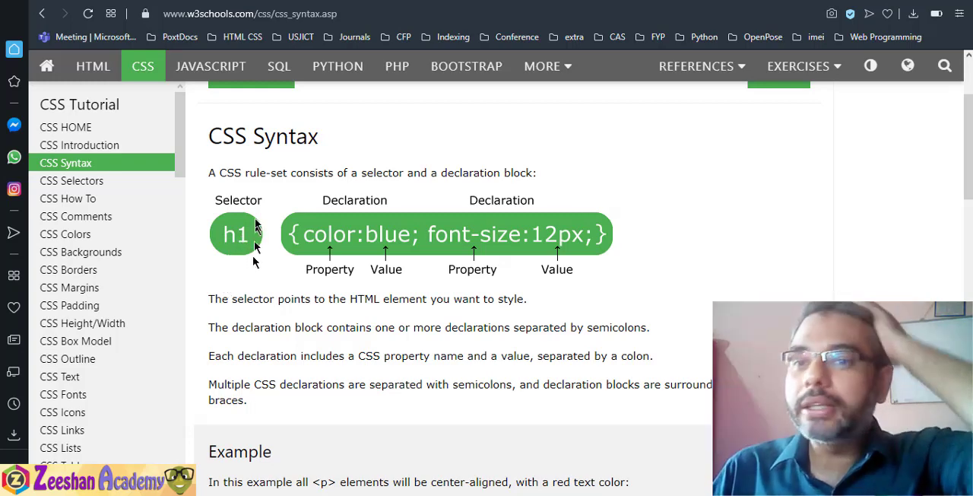
mouse_move(293, 244)
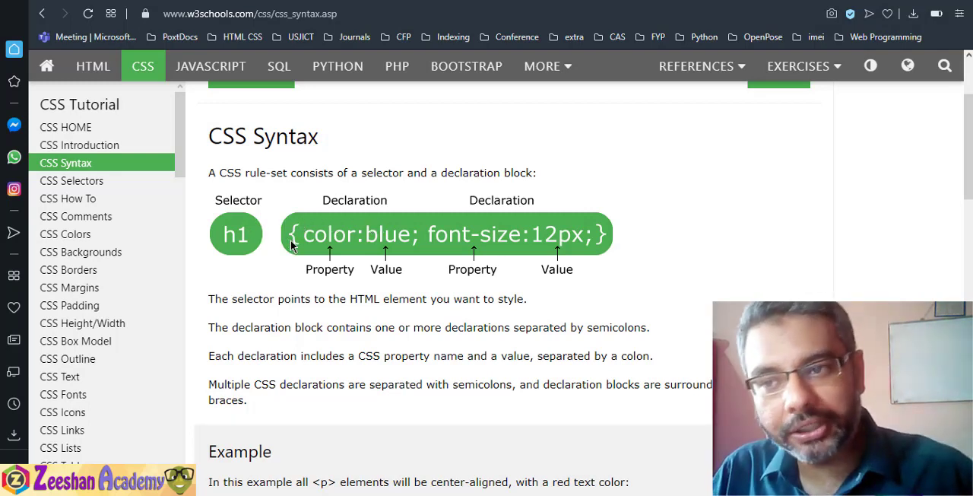
mouse_move(372, 242)
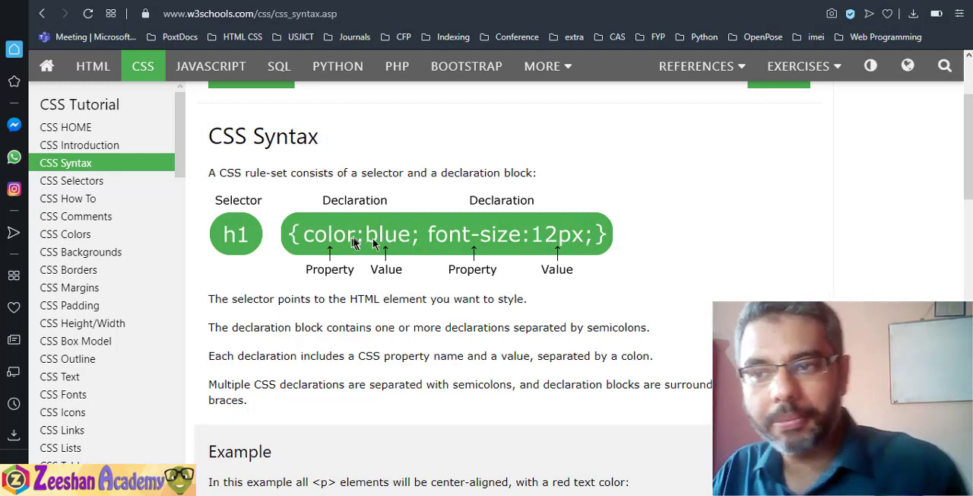
mouse_move(312, 243)
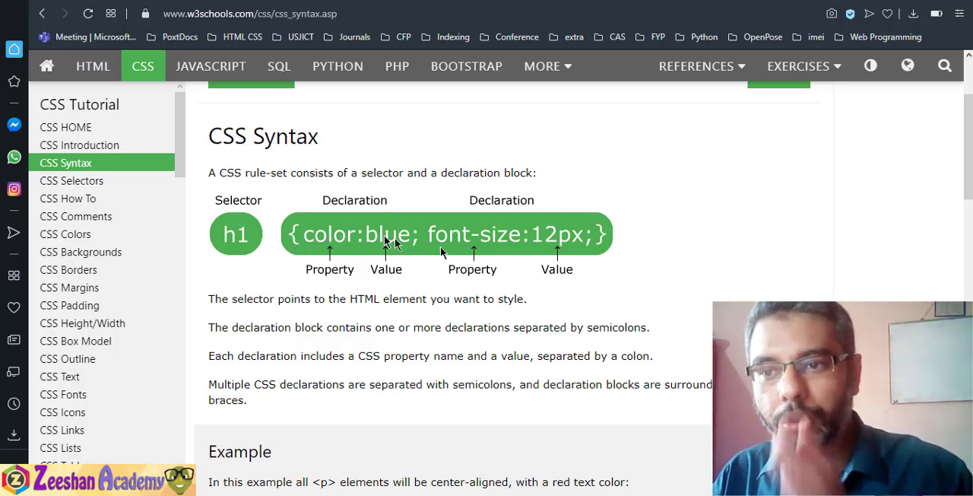
mouse_move(544, 244)
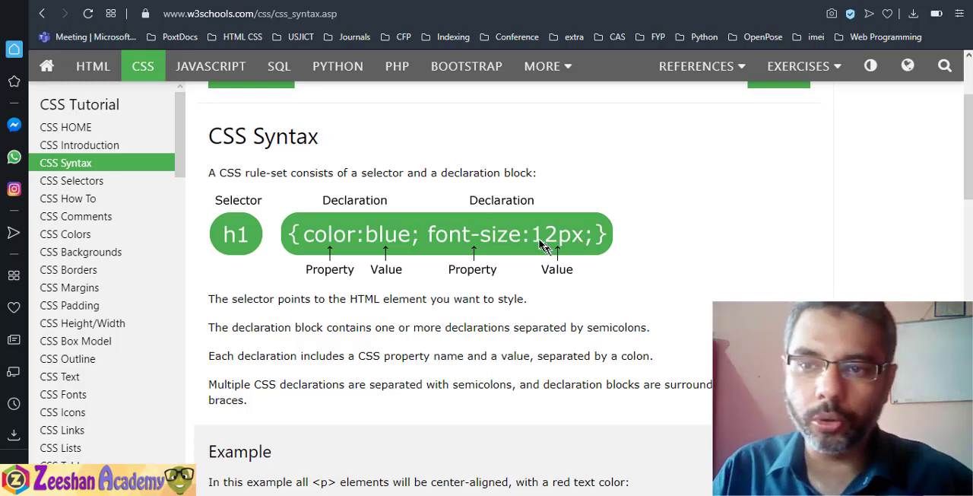
scroll(down, 3)
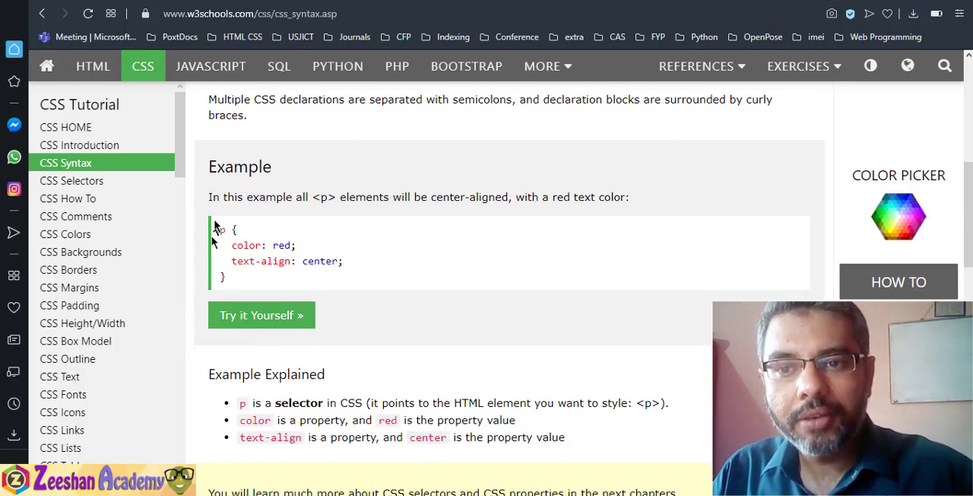
double_click(220, 229)
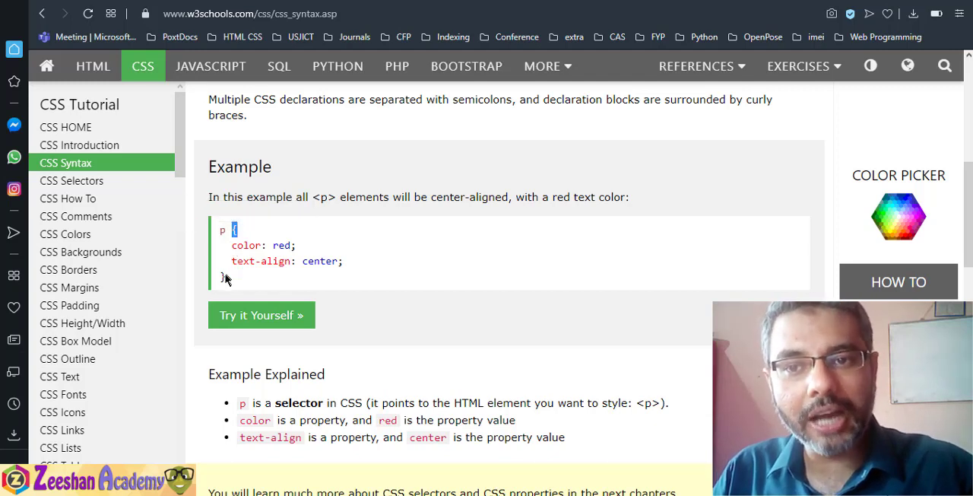
double_click(244, 245)
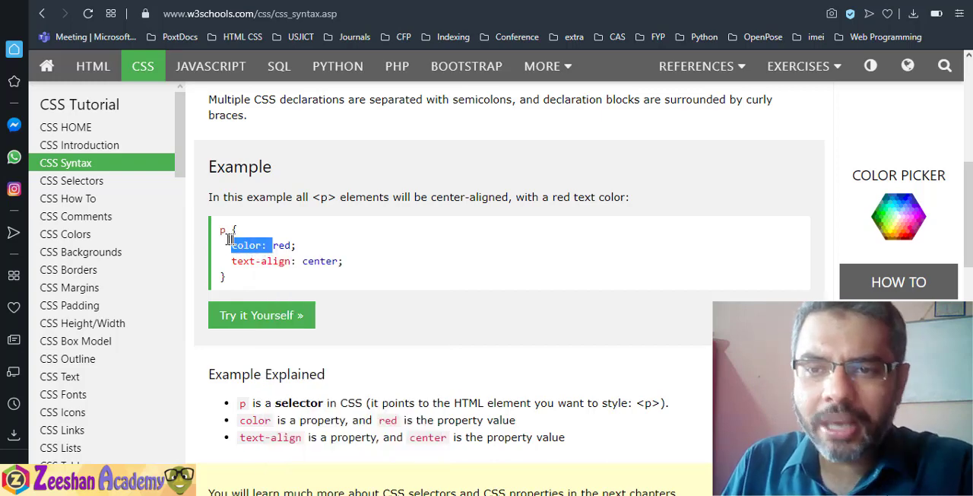
right_click(247, 245)
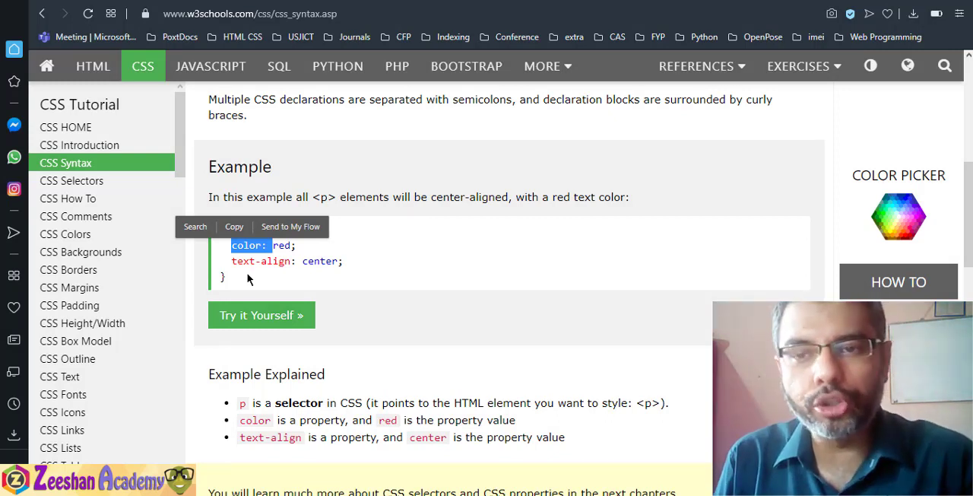
mouse_move(384, 257)
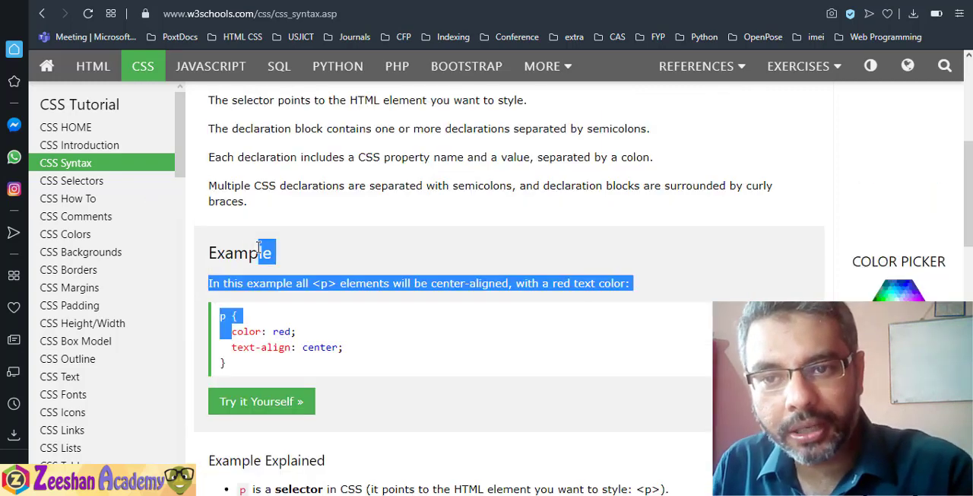
double_click(259, 347)
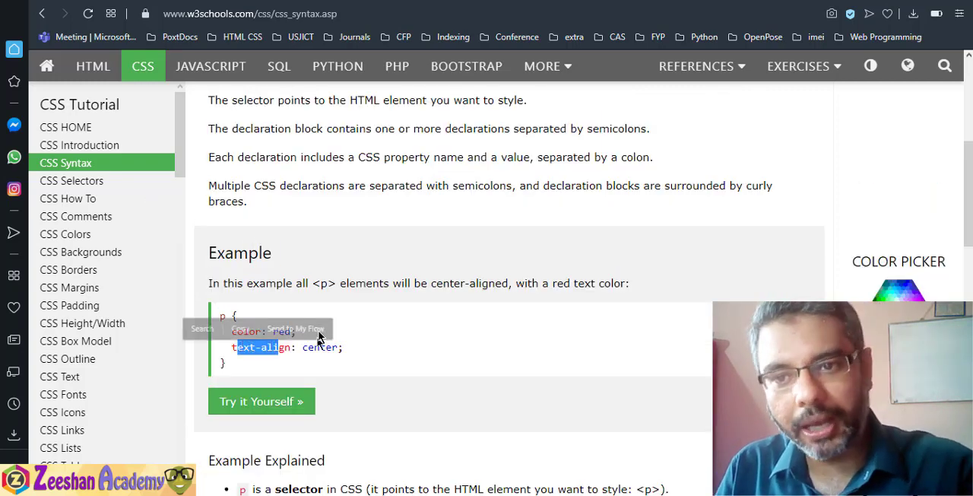
click(293, 331)
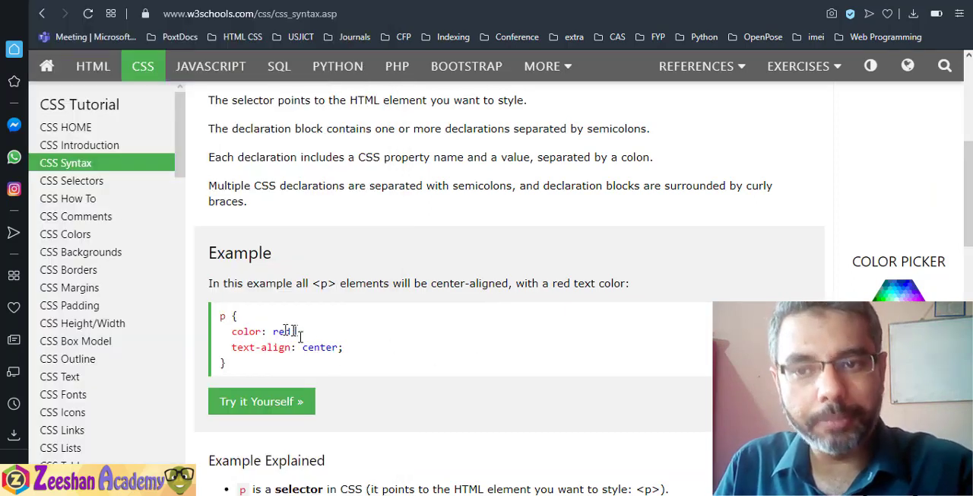
double_click(321, 346)
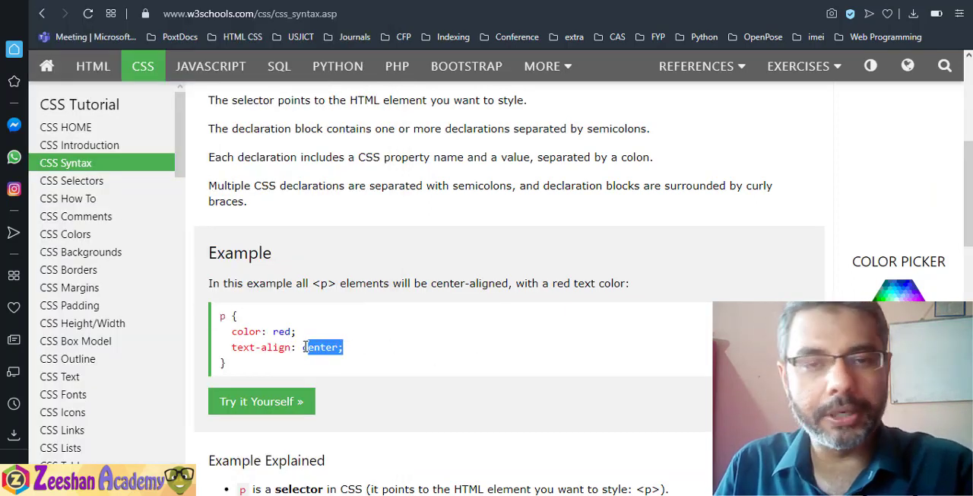
drag(302, 346, 224, 365)
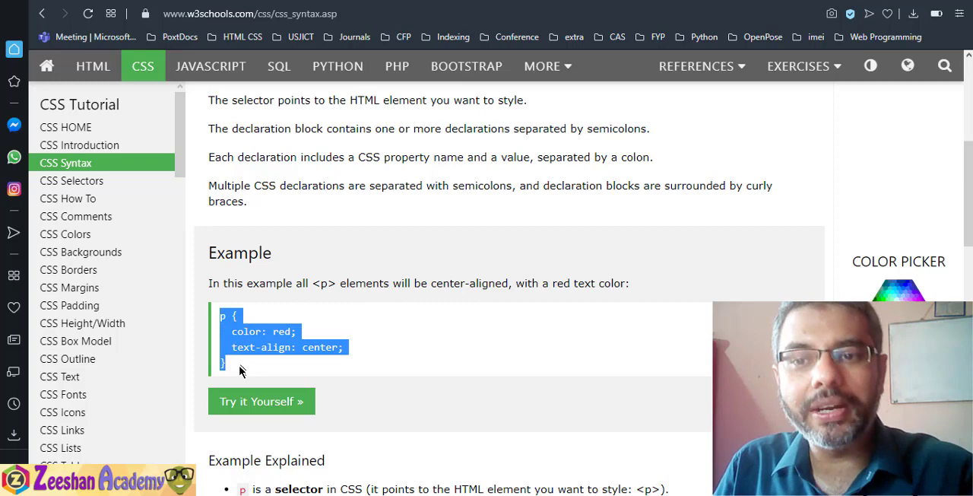
right_click(240, 371)
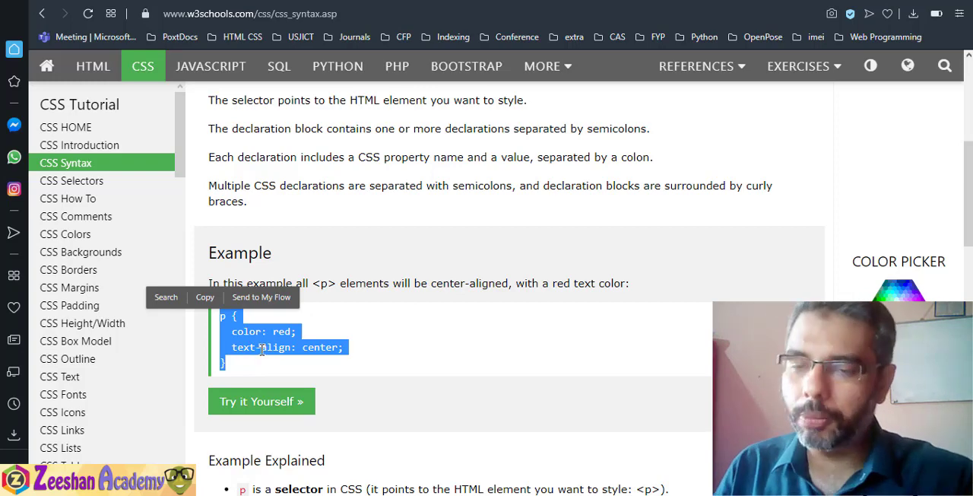
scroll(up, 3)
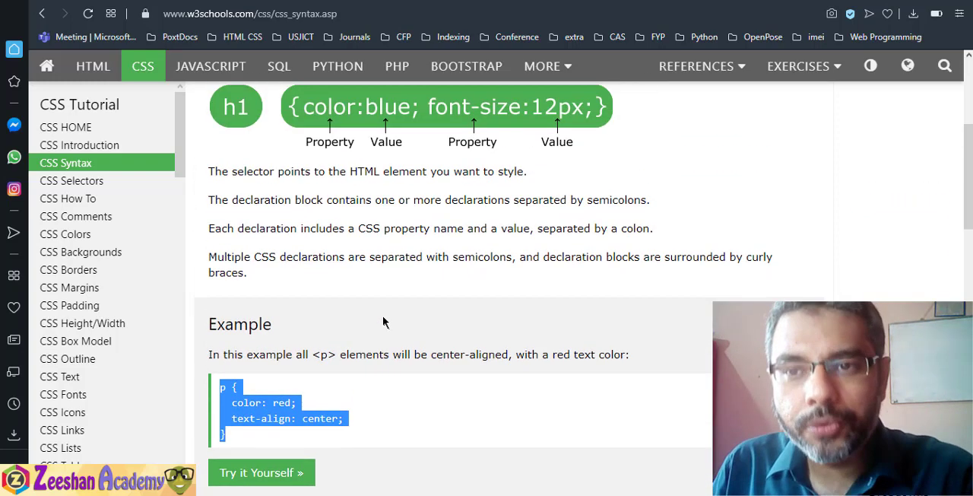
mouse_move(372, 304)
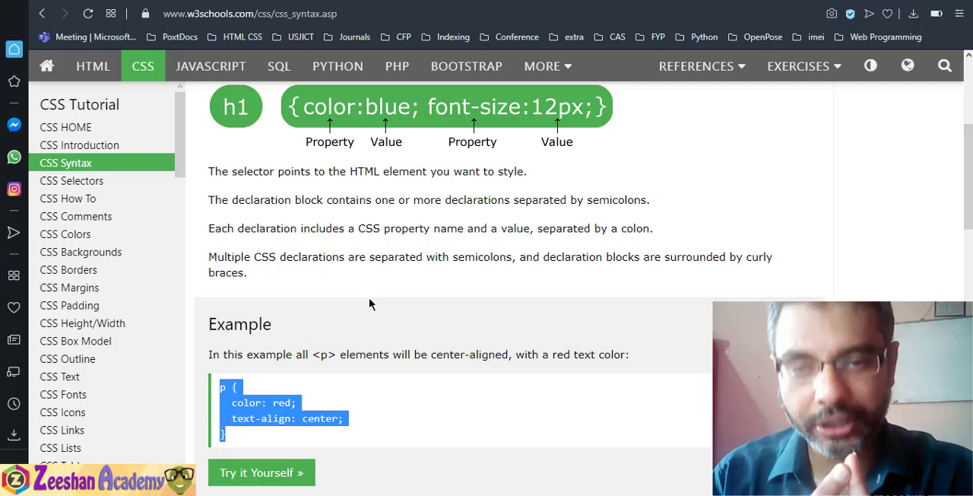
mouse_move(363, 303)
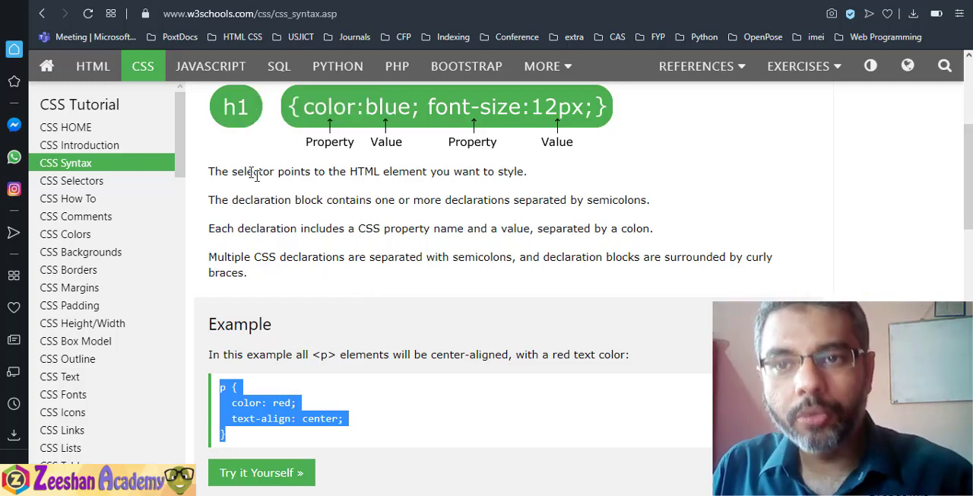
scroll(up, 3)
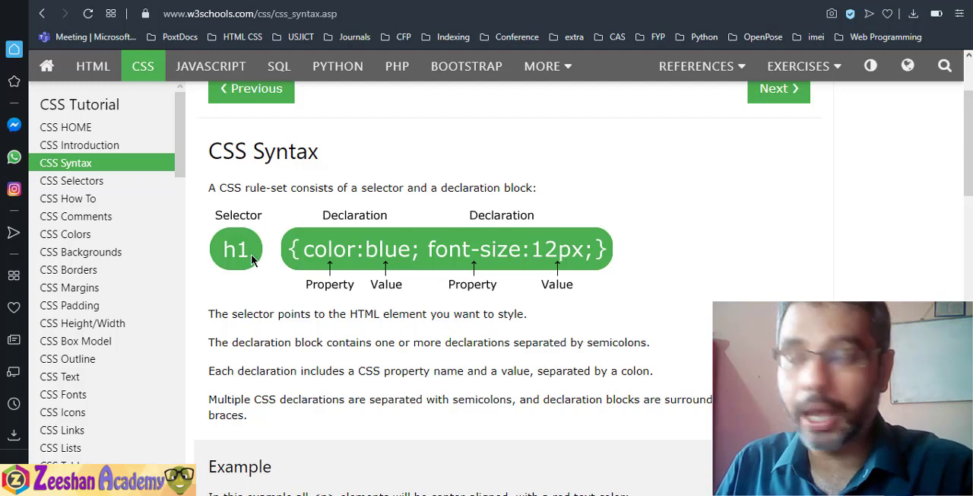
mouse_move(329, 262)
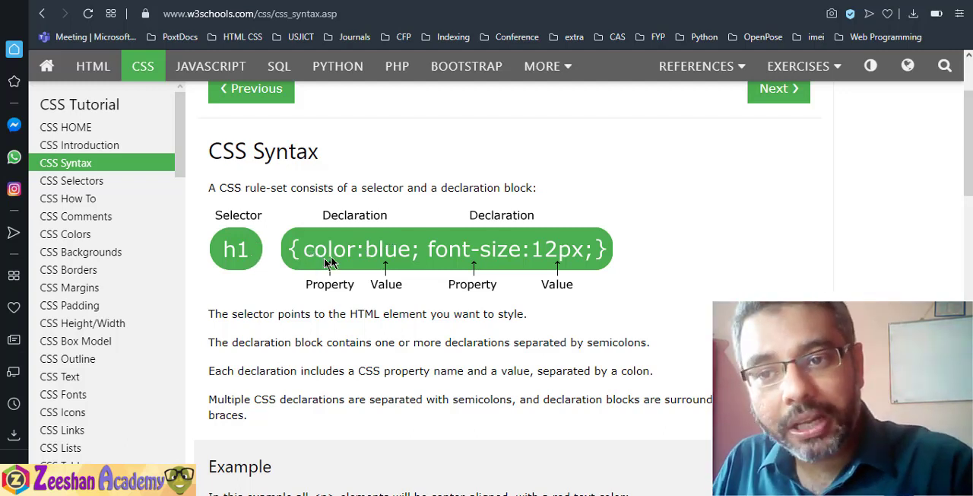
mouse_move(331, 226)
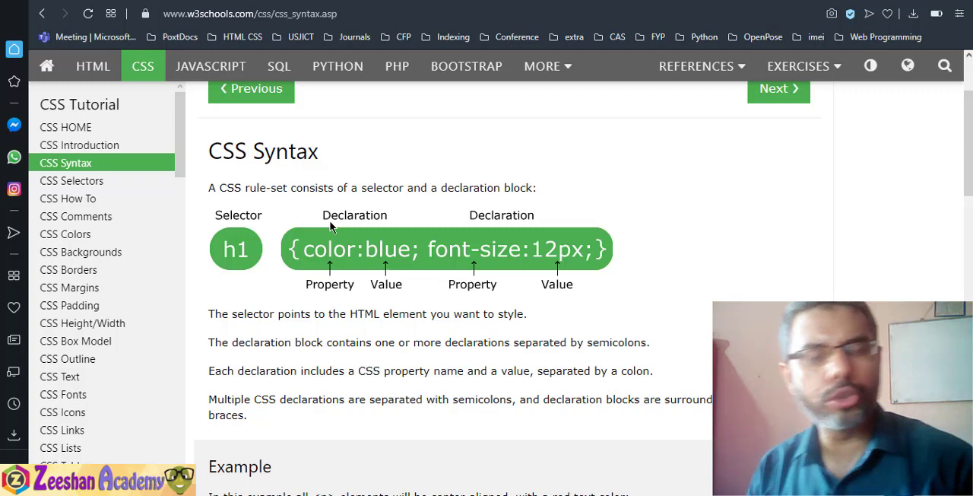
mouse_move(409, 366)
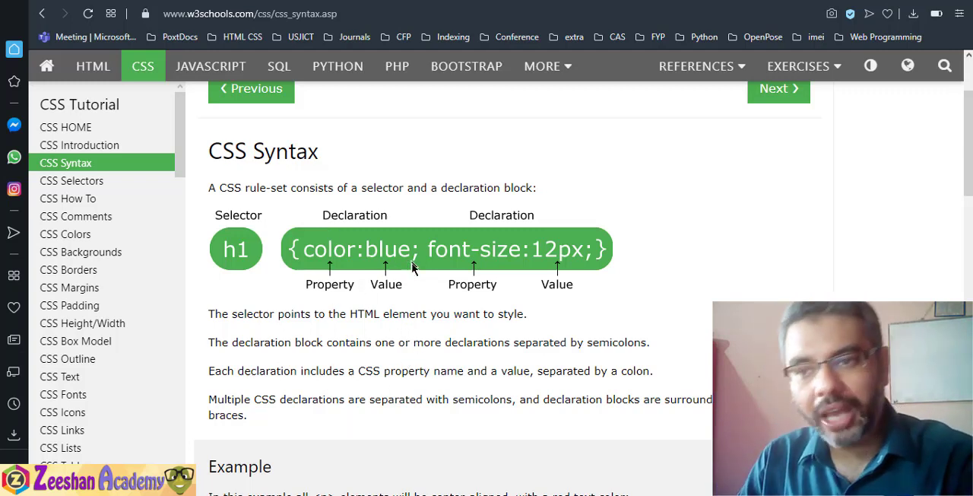
scroll(down, 3)
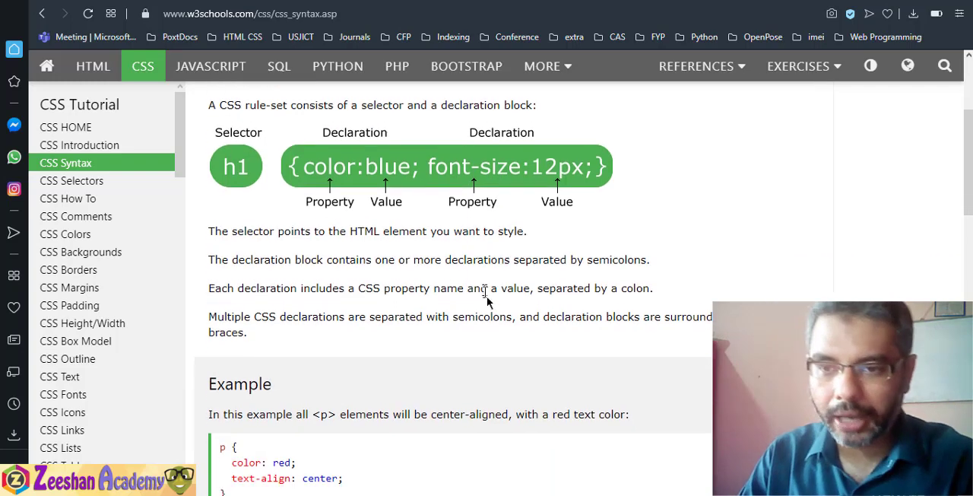
scroll(down, 3)
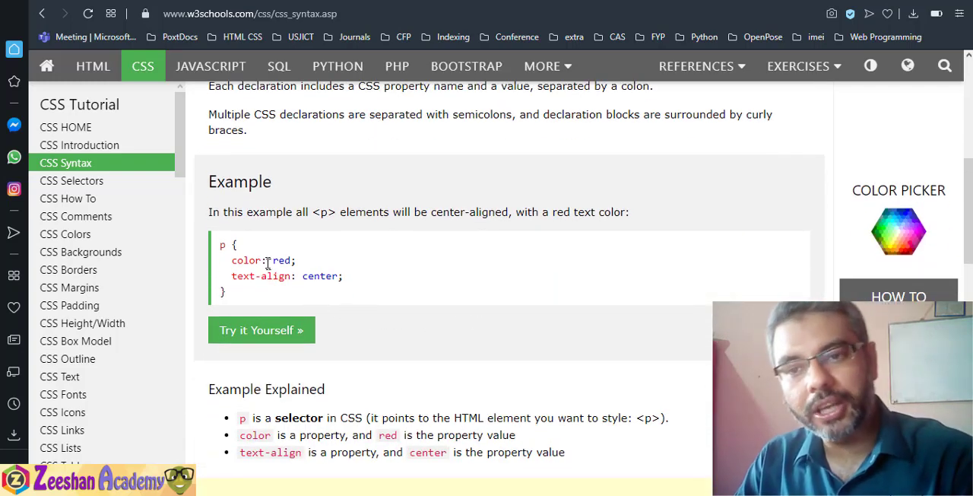
mouse_move(299, 318)
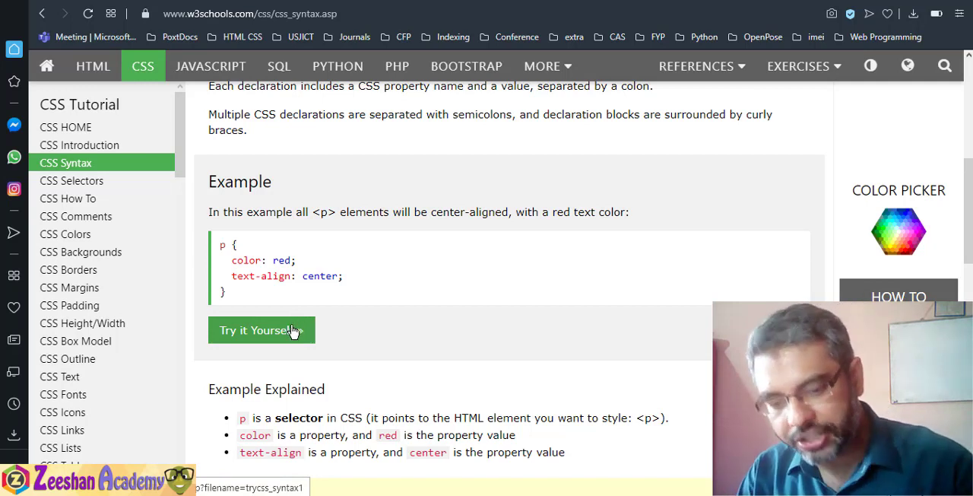
mouse_move(428, 275)
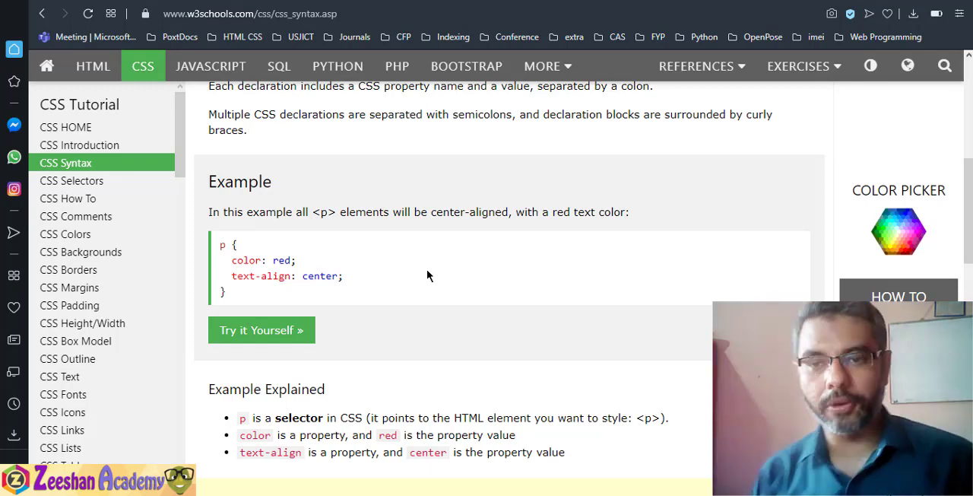
scroll(down, 3)
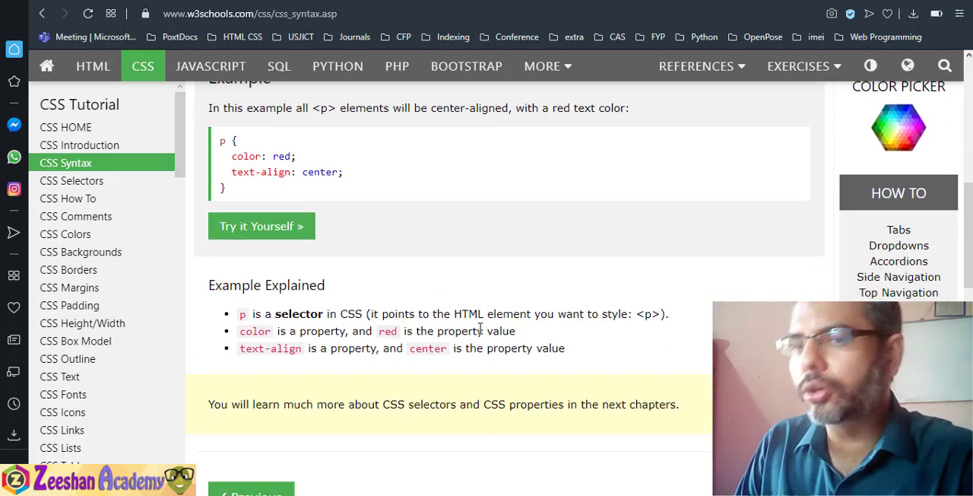
scroll(down, 3)
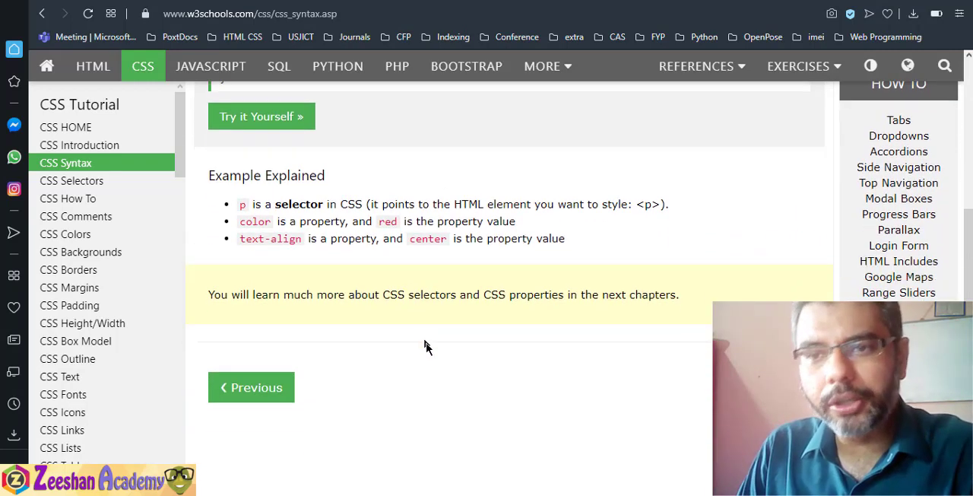
mouse_move(567, 357)
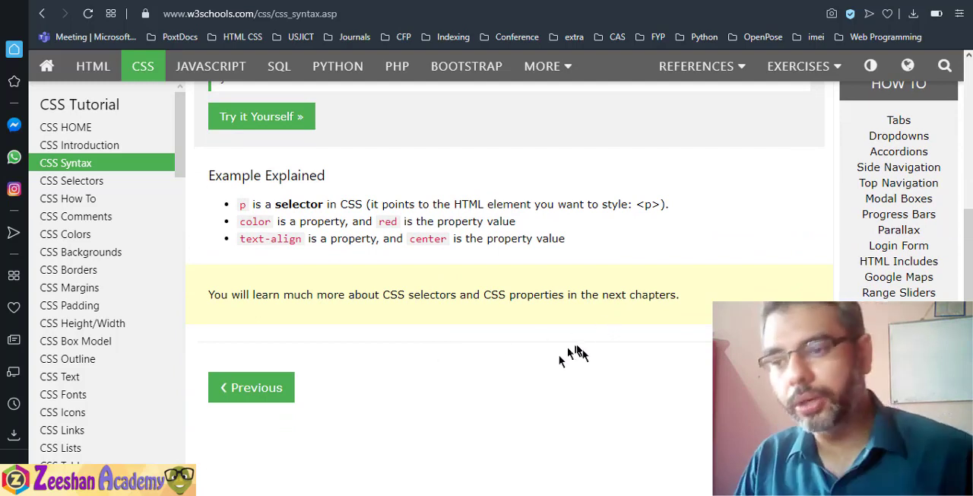